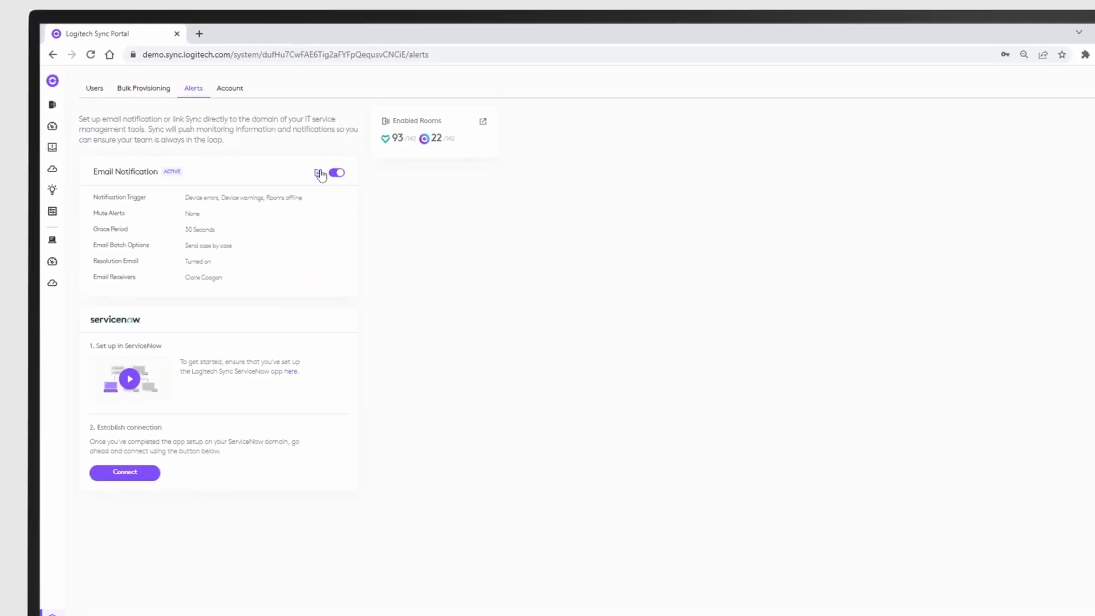
Edit the Email Notification card and enable the Occupancy limit alerts trigger
click(318, 174)
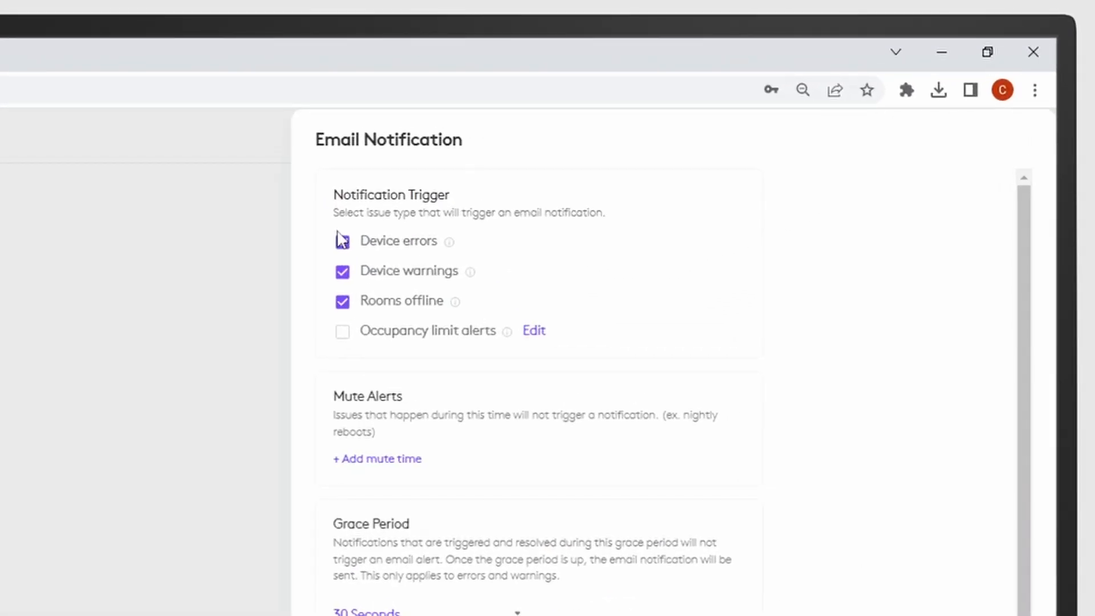
click(342, 330)
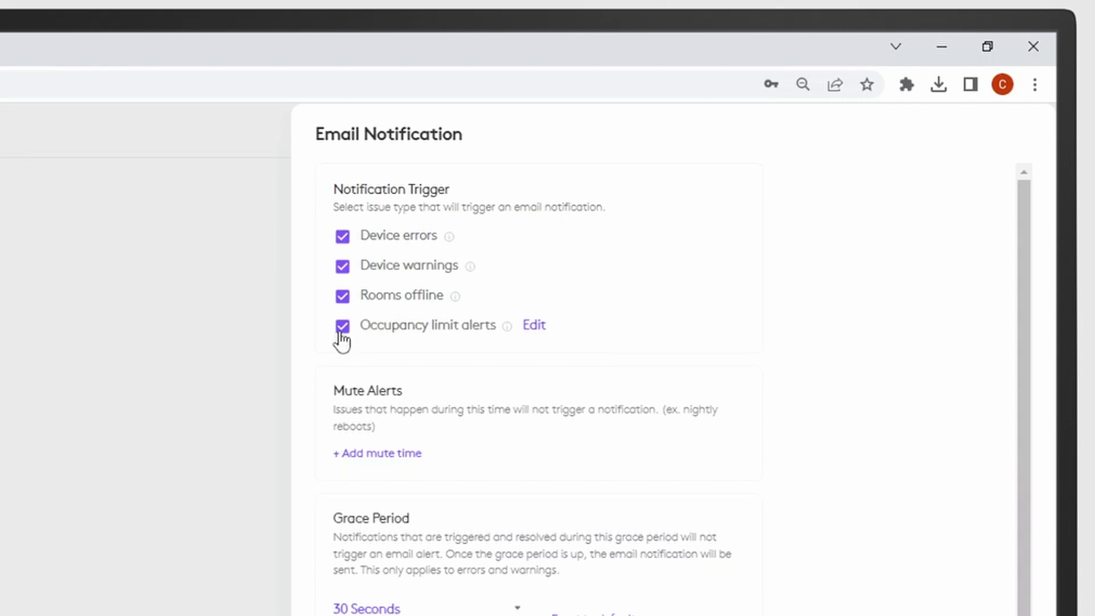
Add a mute time window from 12:00 AM to 4:00 AM
scroll(down, 3)
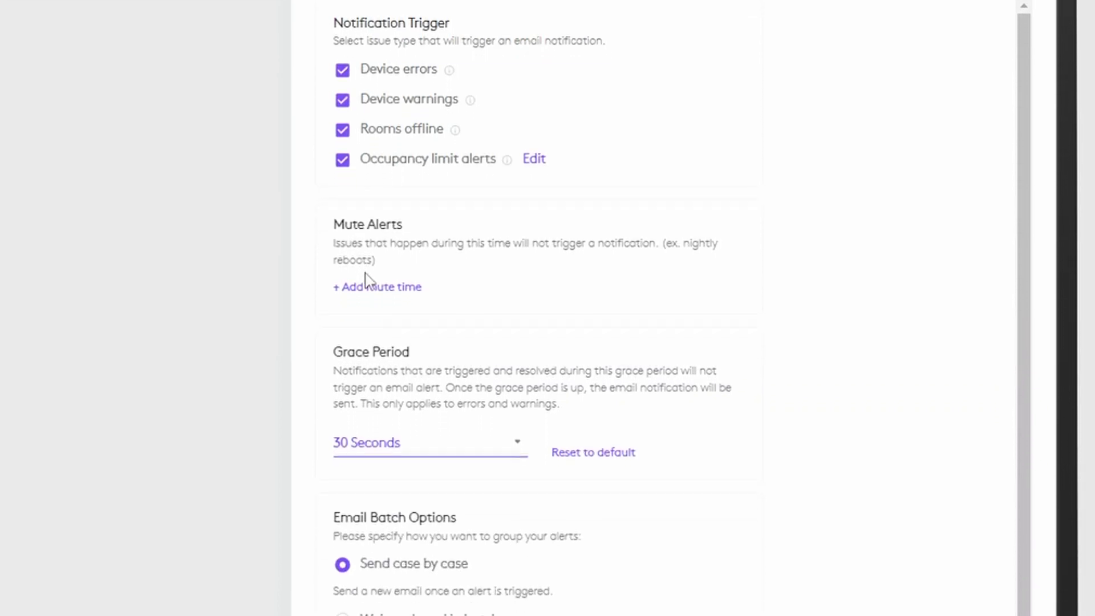
scroll(down, 3)
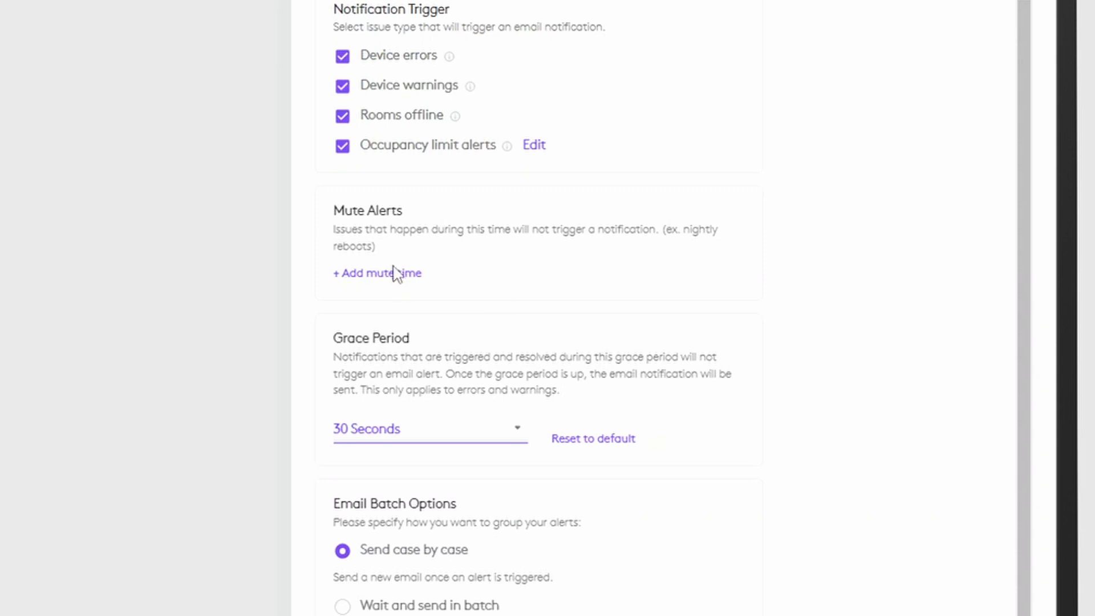
click(377, 273)
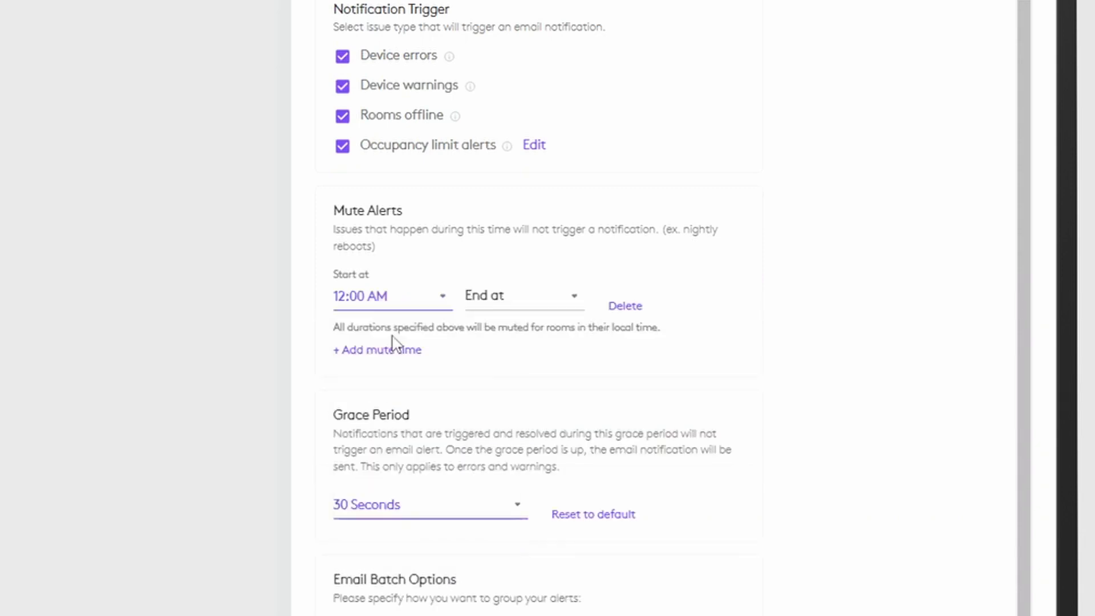
click(523, 295)
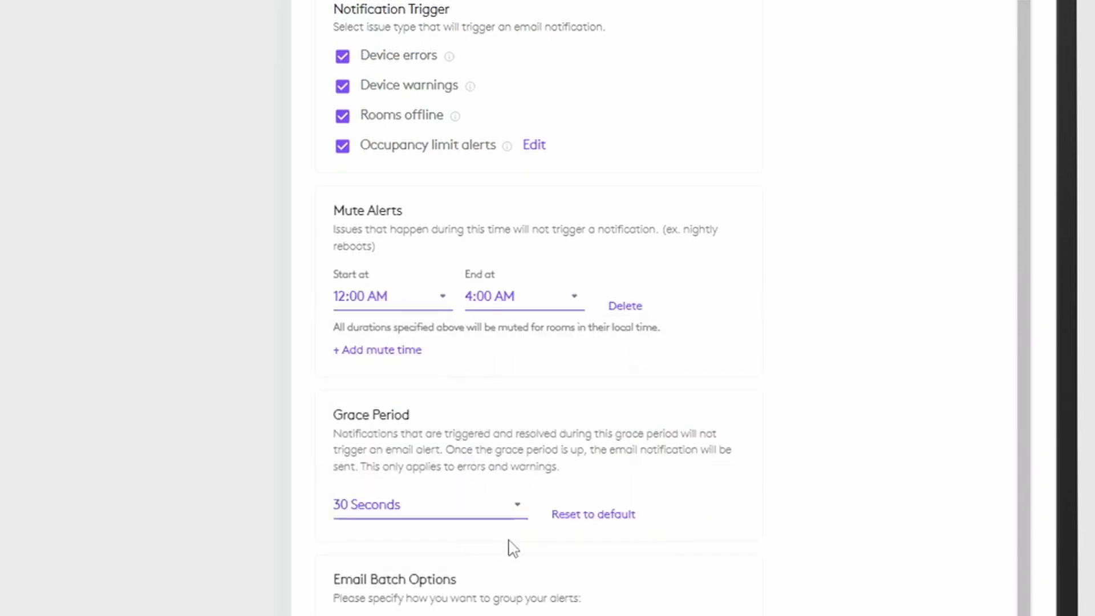
mouse_move(566, 247)
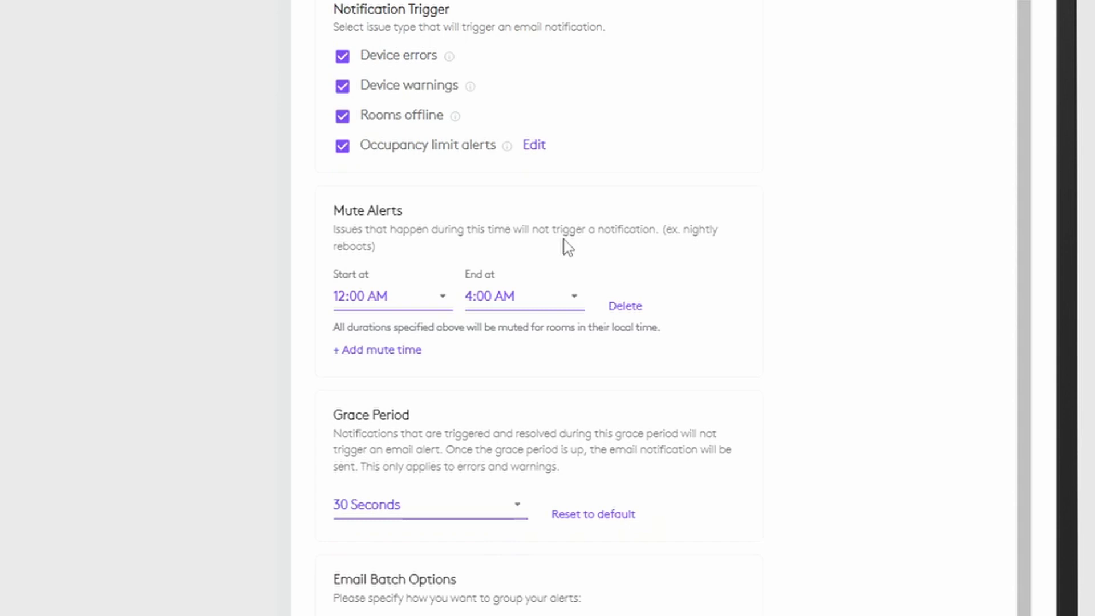
scroll(down, 3)
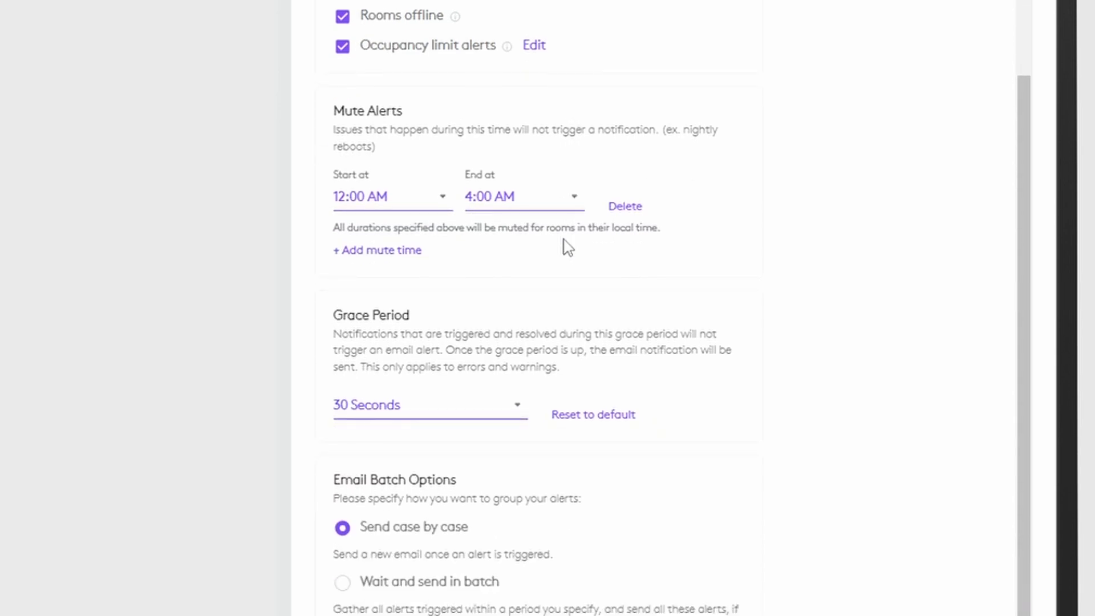
scroll(down, 3)
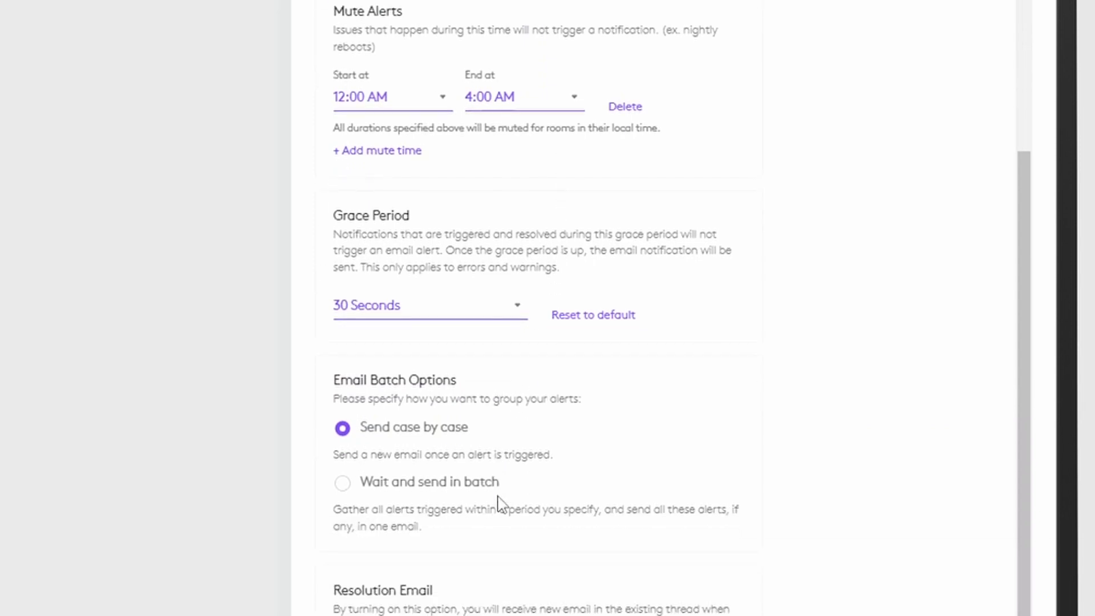
scroll(down, 3)
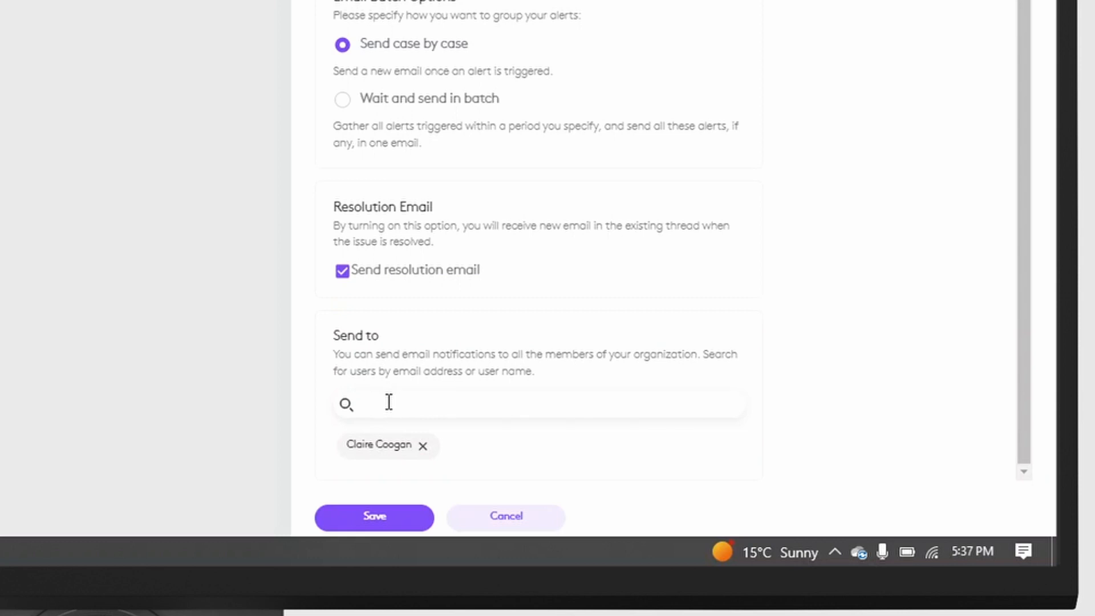
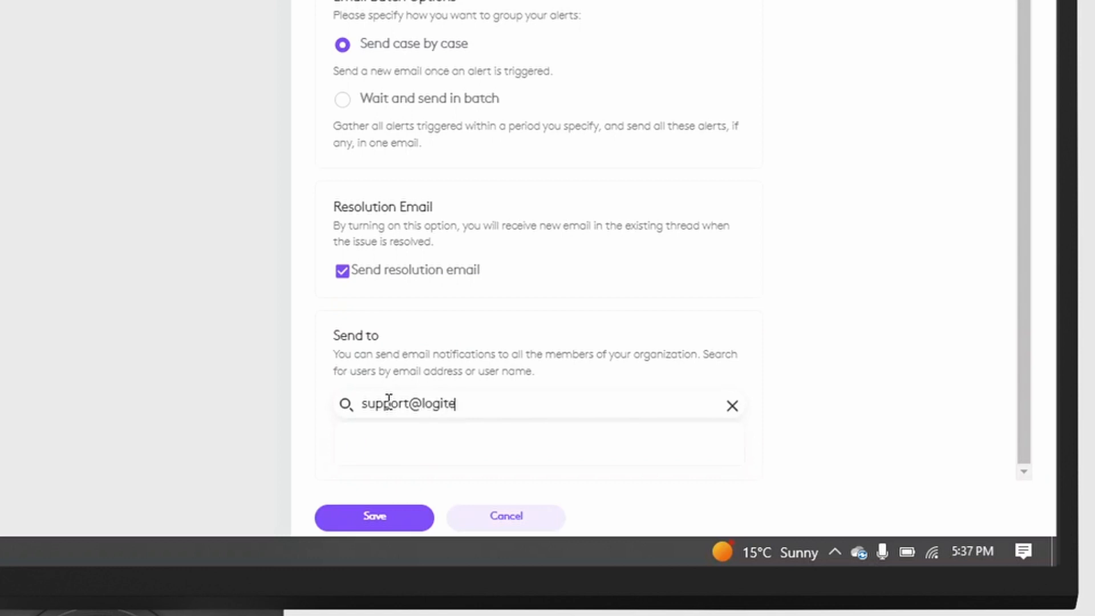